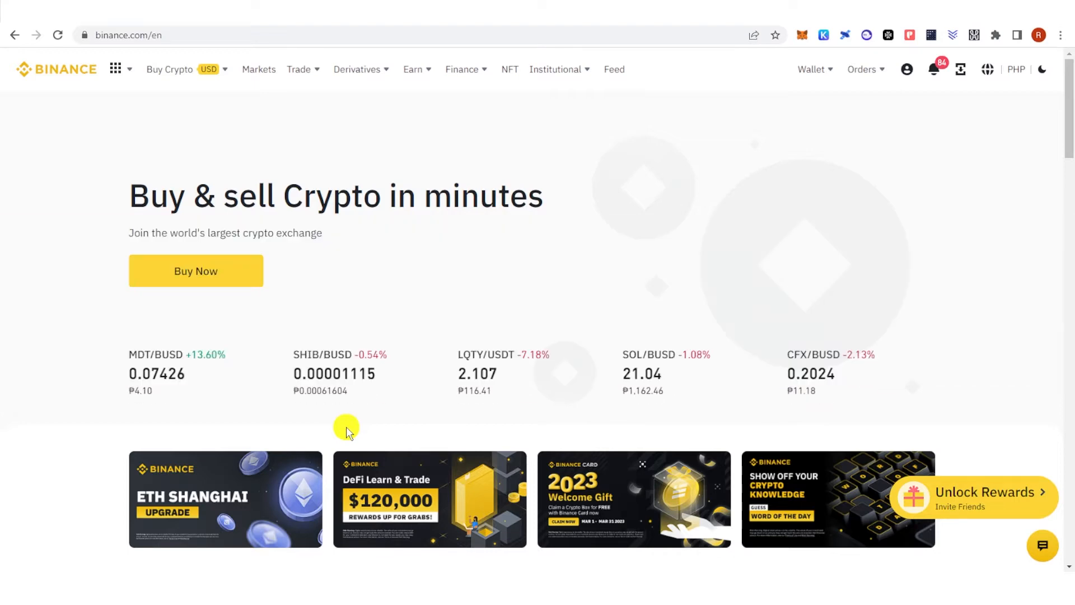
Expand the Trade menu in the top navigation to show Convert, Spot, Margin and P2P
left_click(169, 69)
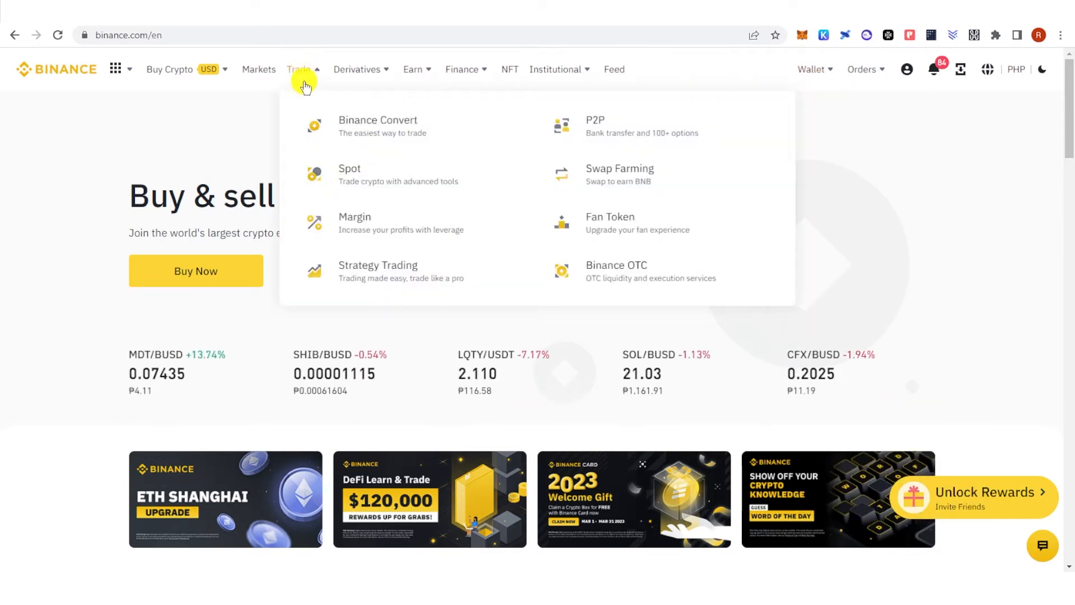
Go to Binance Convert, currently set from BTC to BUSD
left_click(377, 126)
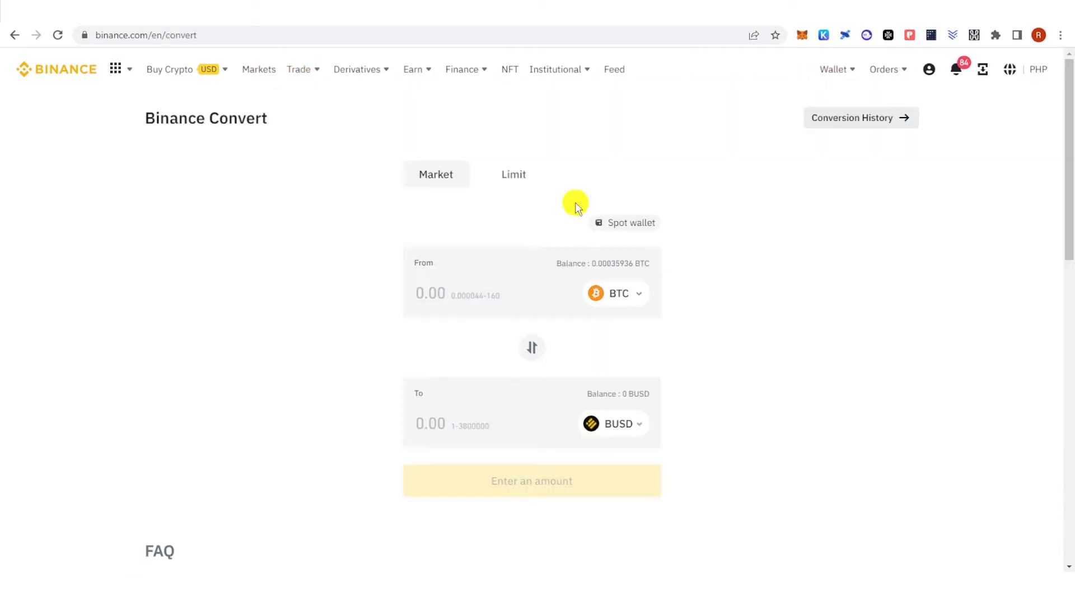
mouse_move(662, 232)
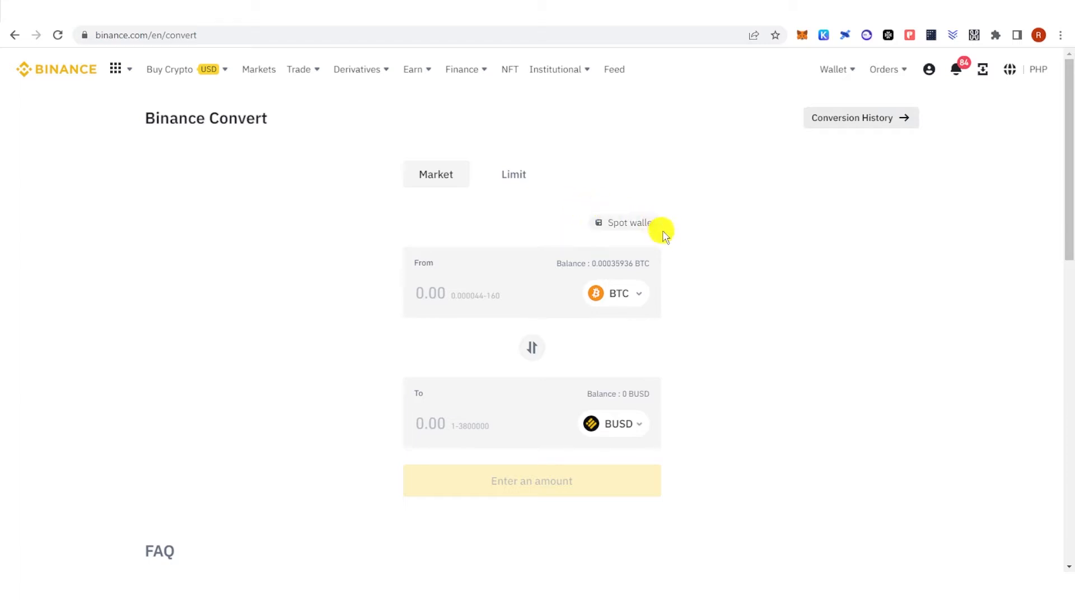
mouse_move(664, 238)
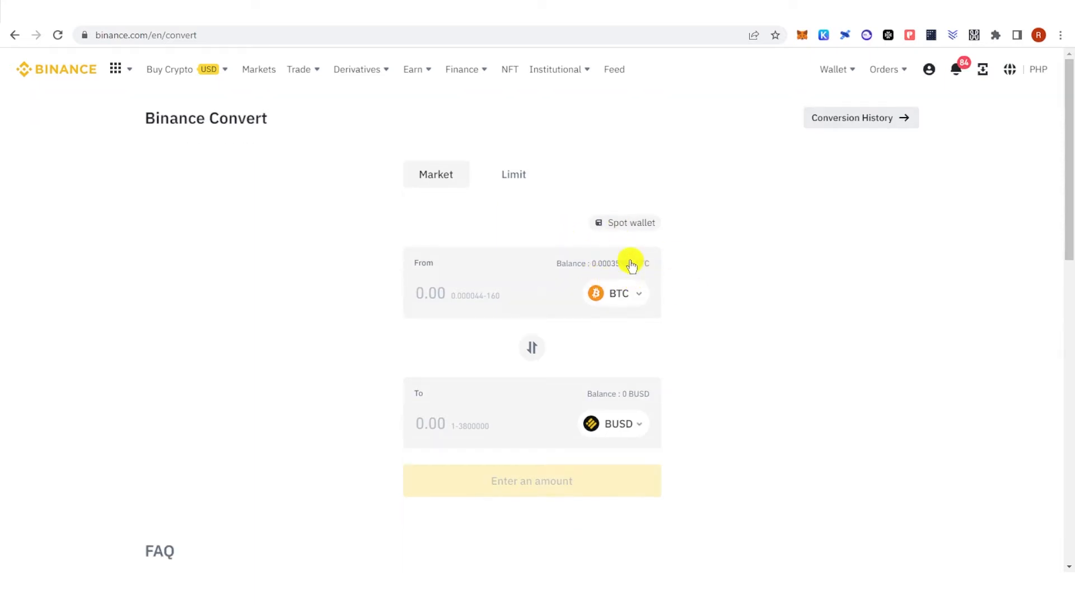
Change the target currency from BUSD to EUR by searching 'eur'
left_click(616, 293)
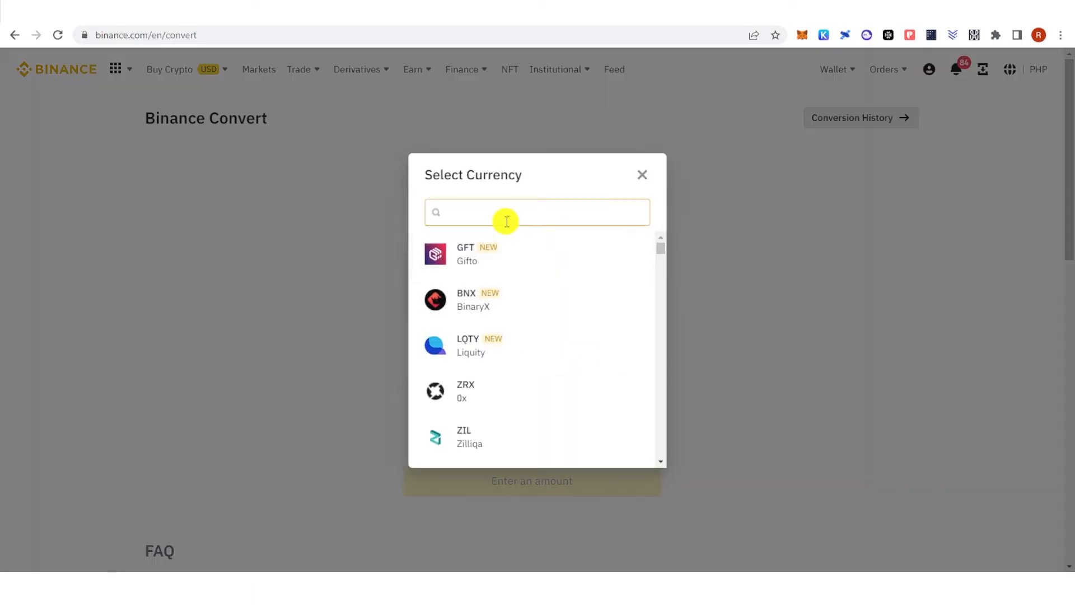
type("eur")
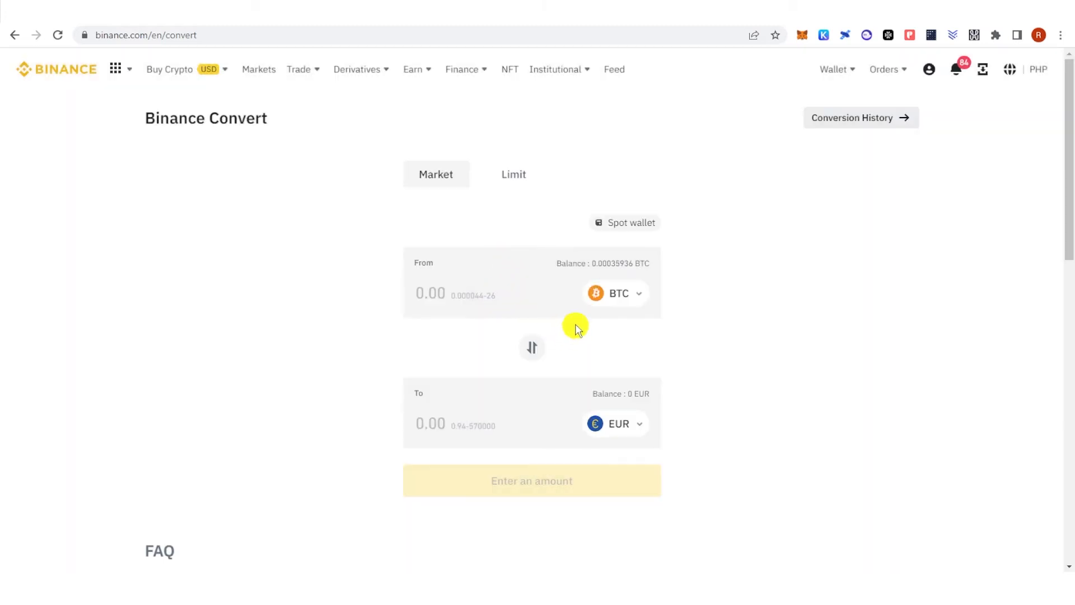
mouse_move(401, 305)
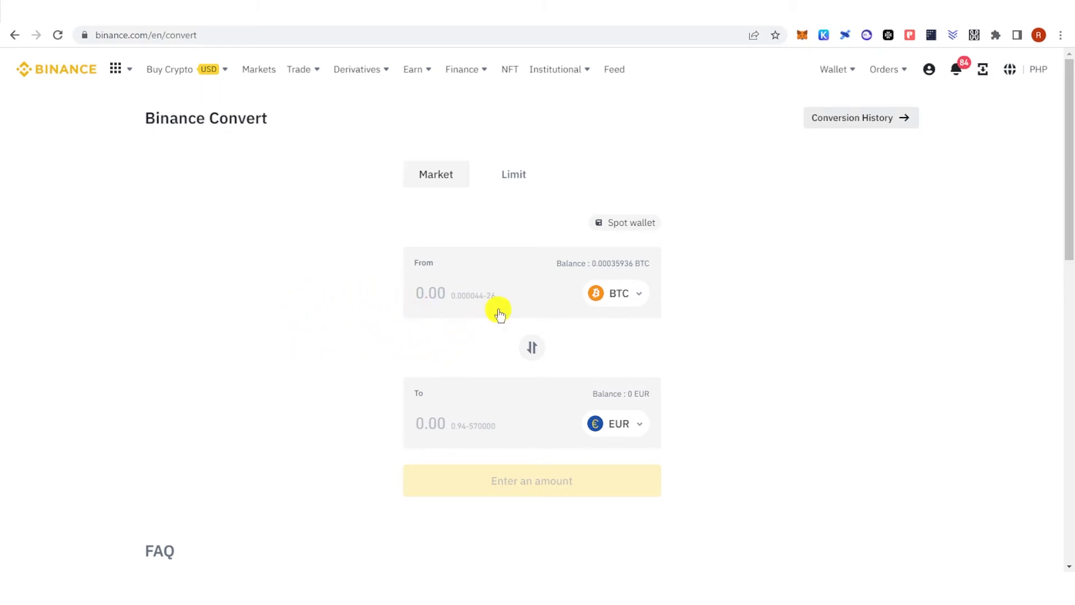
mouse_move(468, 313)
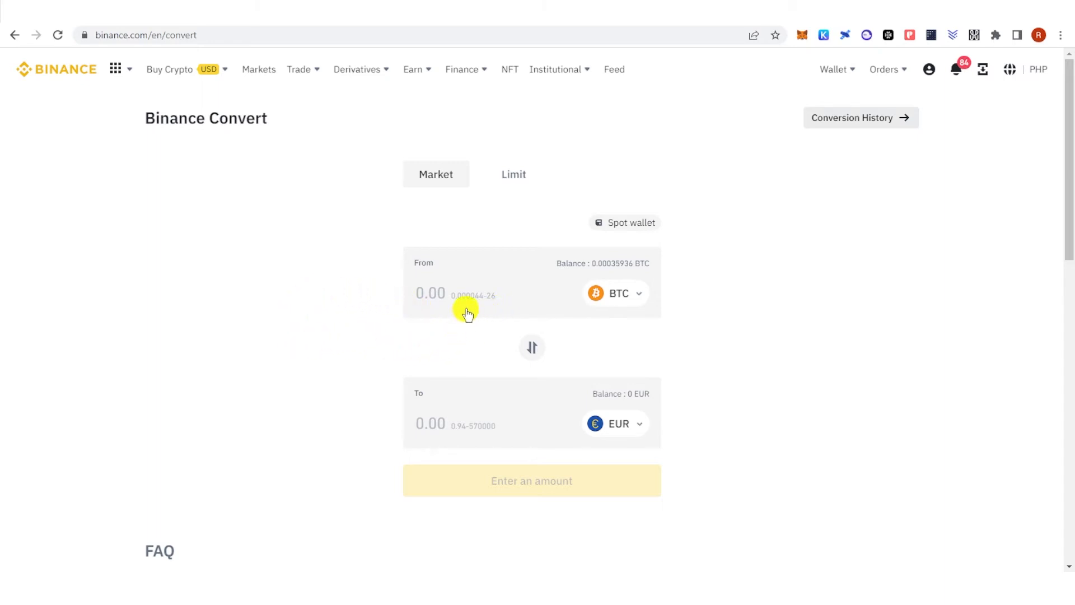
mouse_move(480, 316)
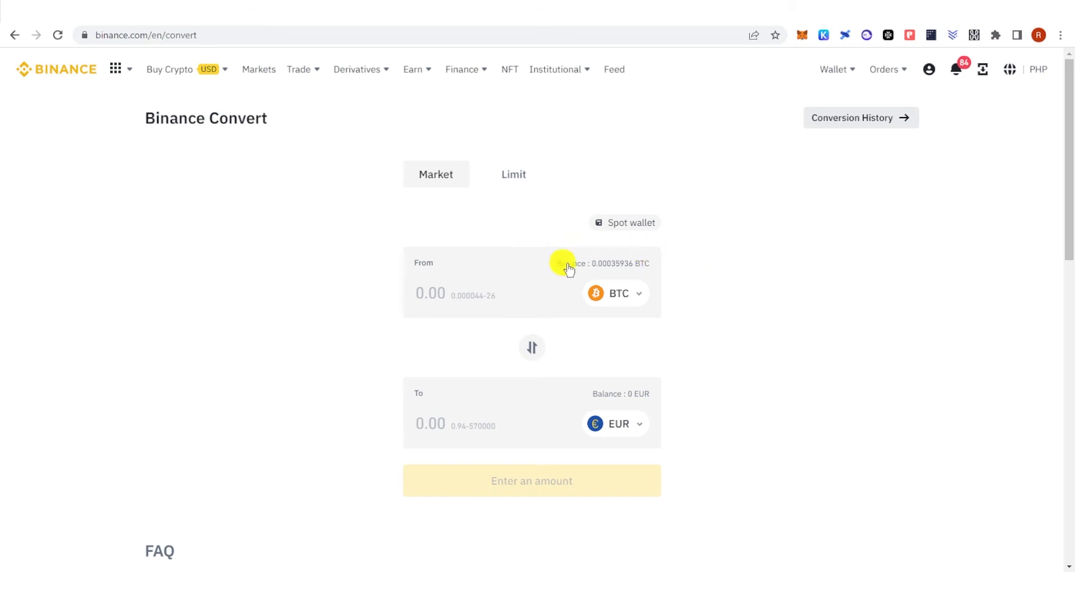
Convert the full 0.00035936 BTC balance into 7.5924913 EUR and confirm it
left_click(569, 263)
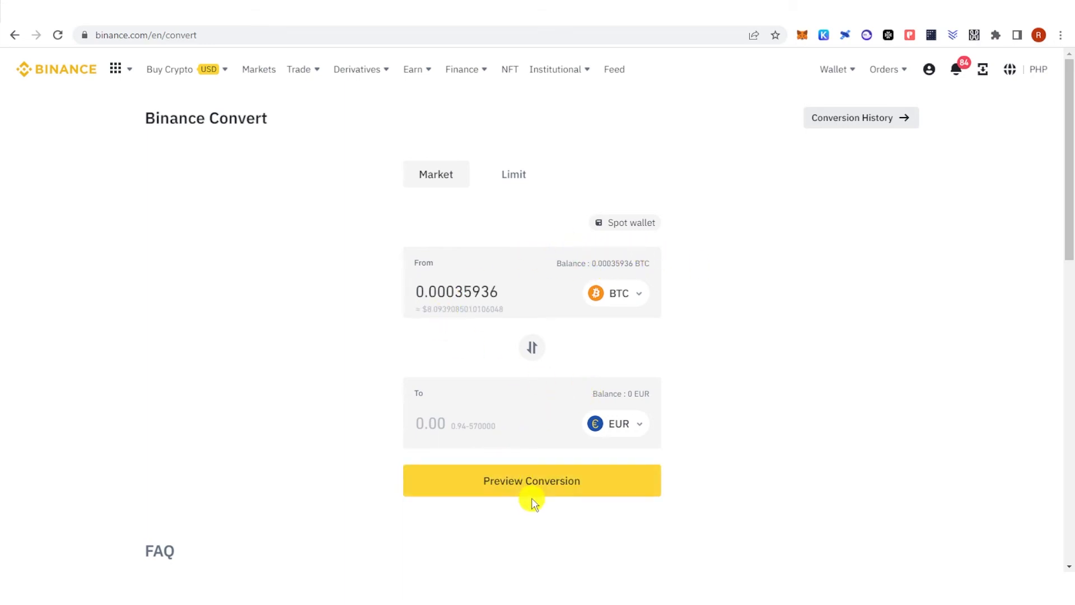
left_click(530, 480)
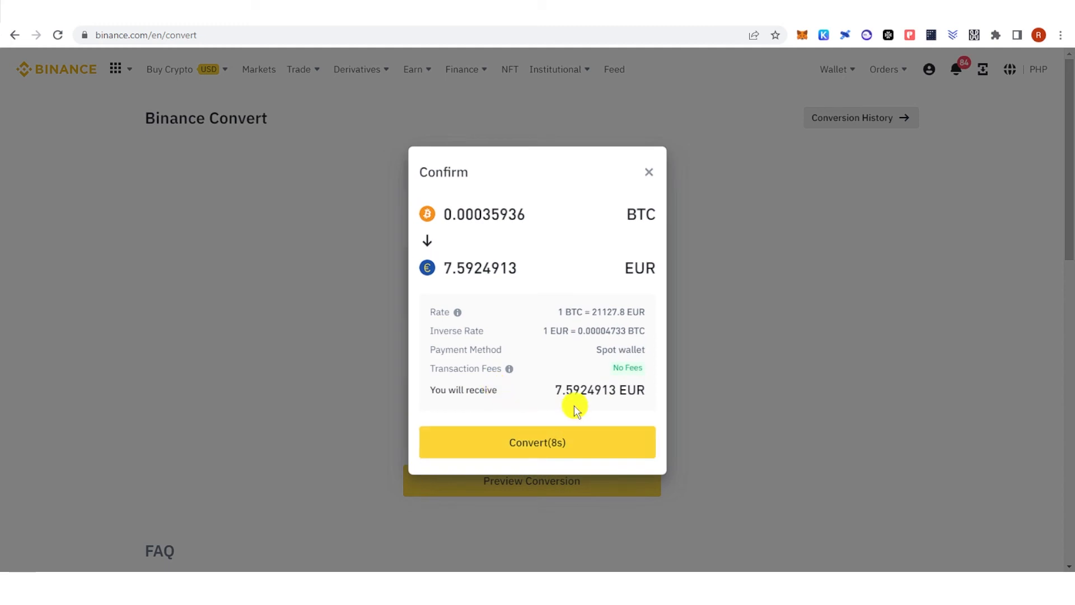
left_click(537, 442)
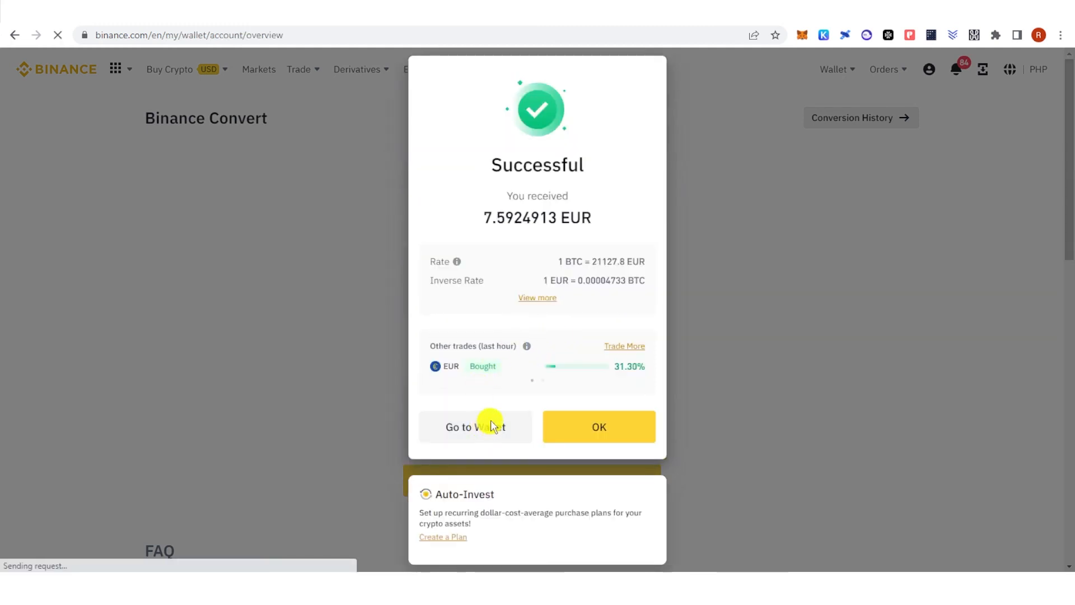
View the Fiat and Spot wallet showing 7.59249130 EUR available
left_click(475, 427)
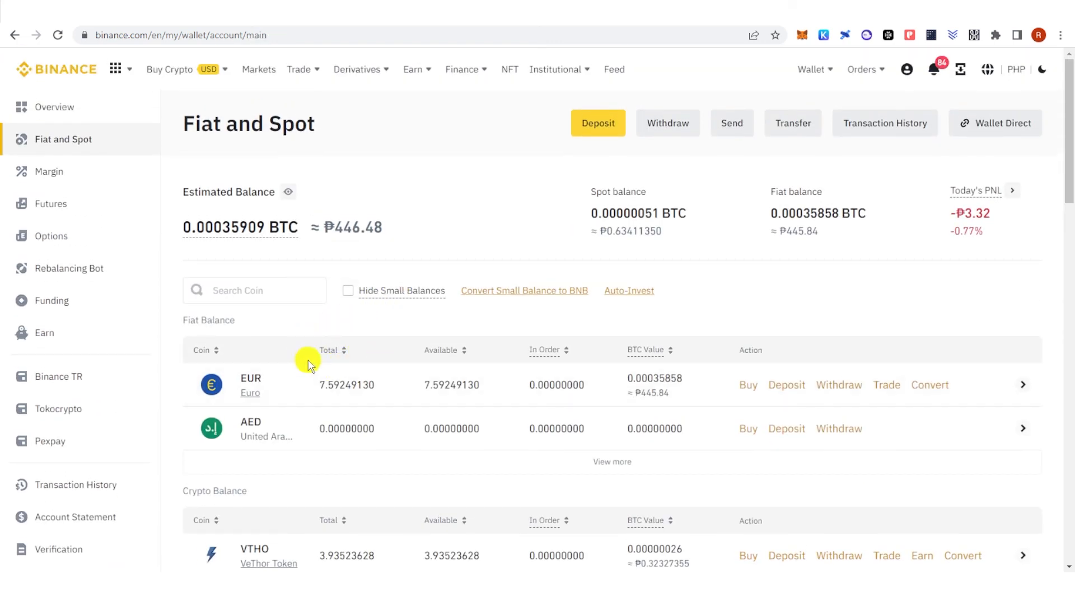
mouse_move(423, 317)
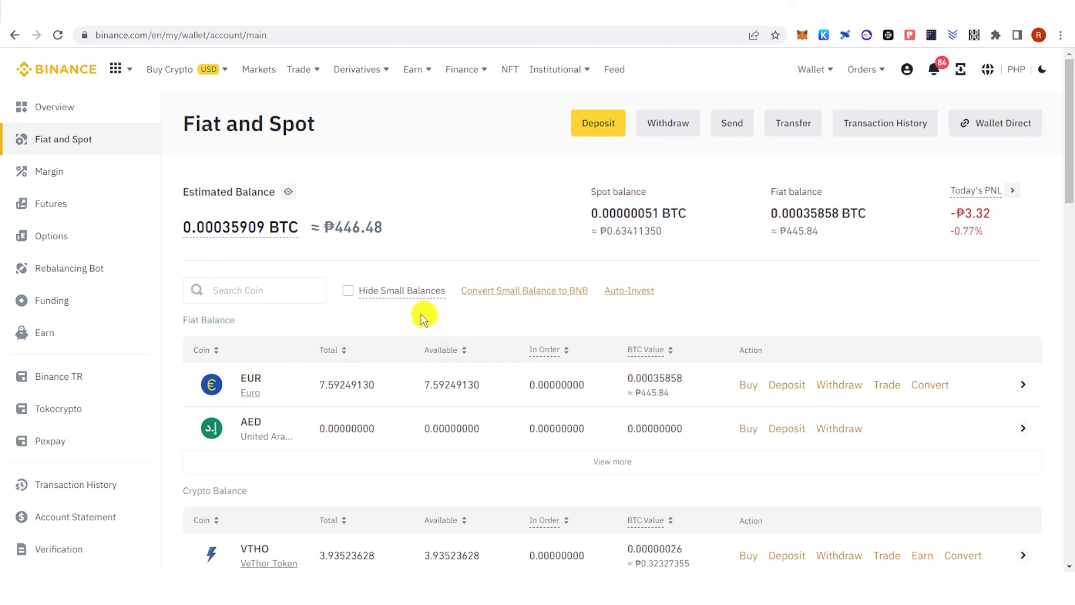